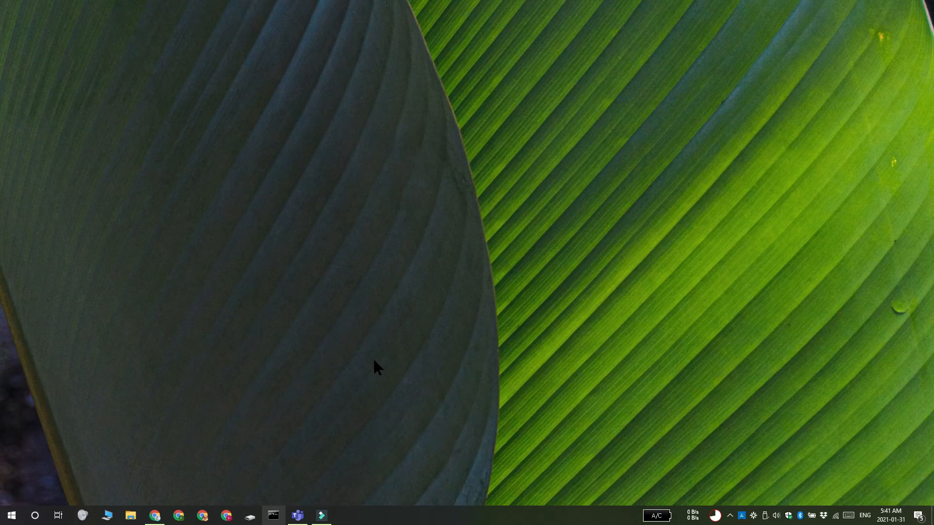
{"action": "mouse_move", "coordinate": [298, 429]}
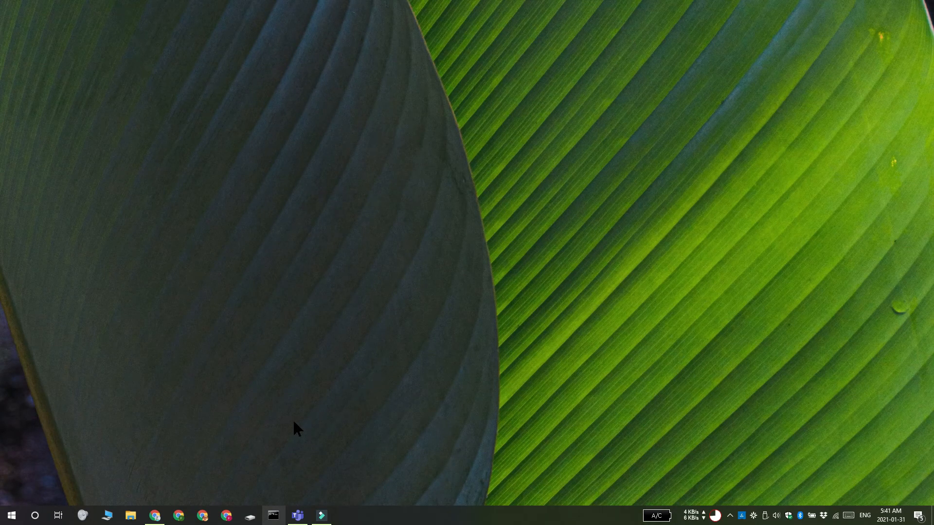
Step: Launch the Teams desktop app, which reports Teams is not enabled for the organization
{"action": "left_click", "coordinate": [295, 516]}
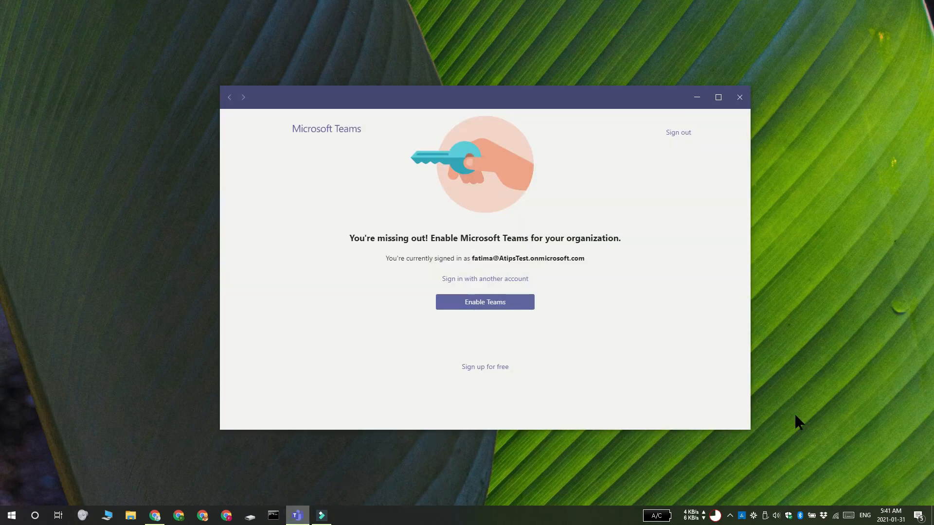
{"action": "mouse_move", "coordinate": [783, 407]}
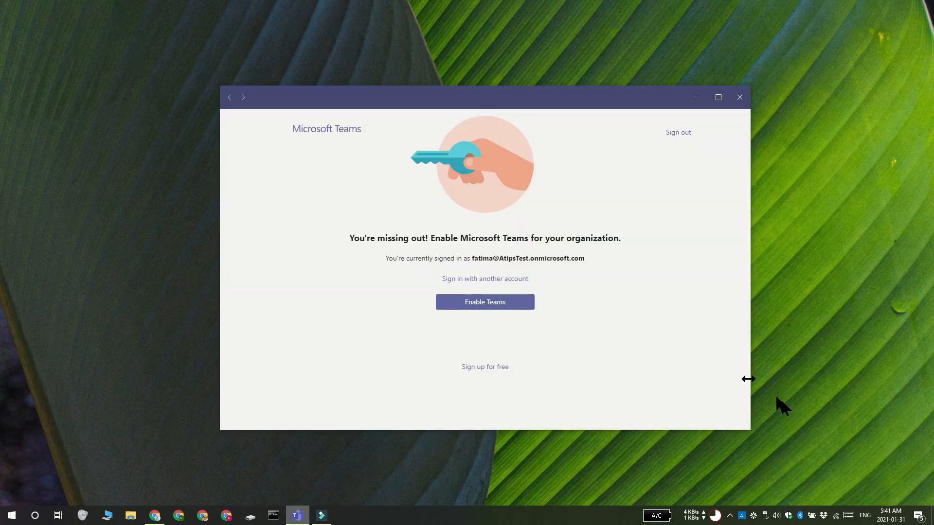
{"action": "mouse_move", "coordinate": [569, 253]}
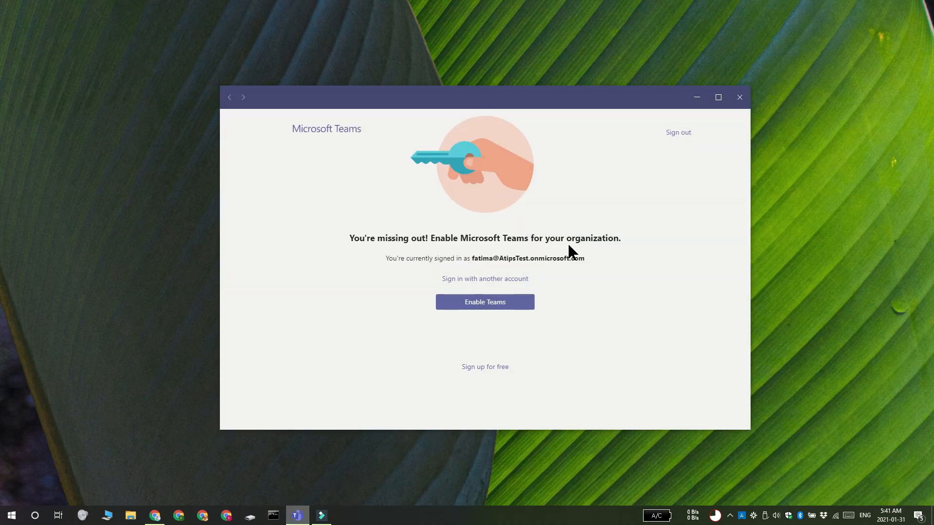
{"action": "mouse_move", "coordinate": [666, 336]}
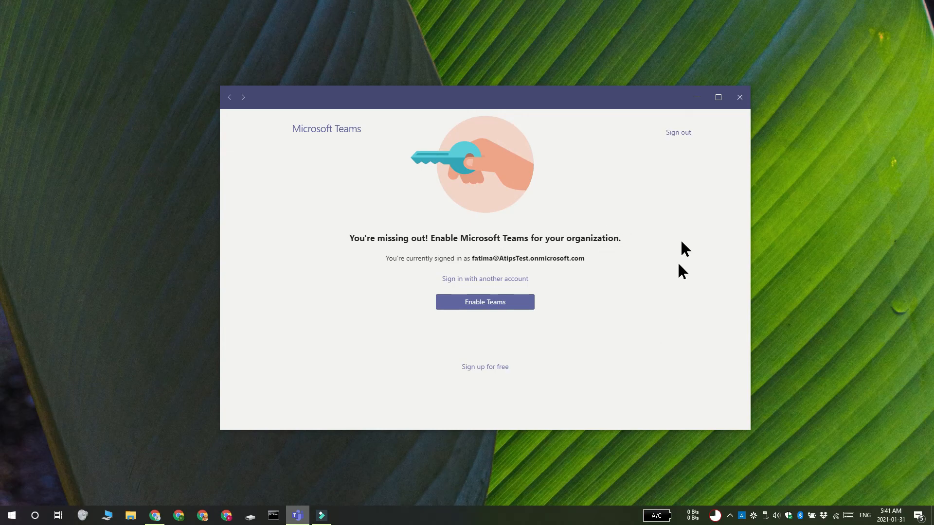
{"action": "mouse_move", "coordinate": [697, 98]}
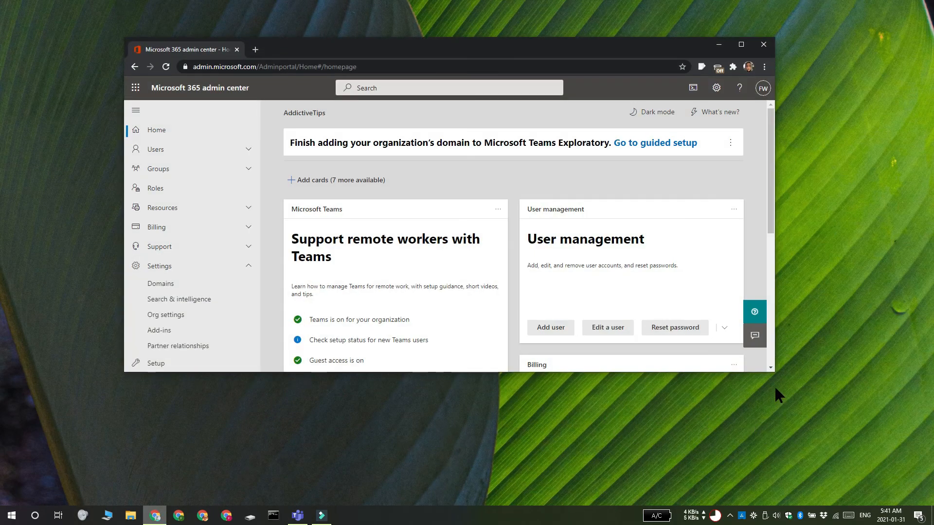
{"action": "mouse_move", "coordinate": [305, 438]}
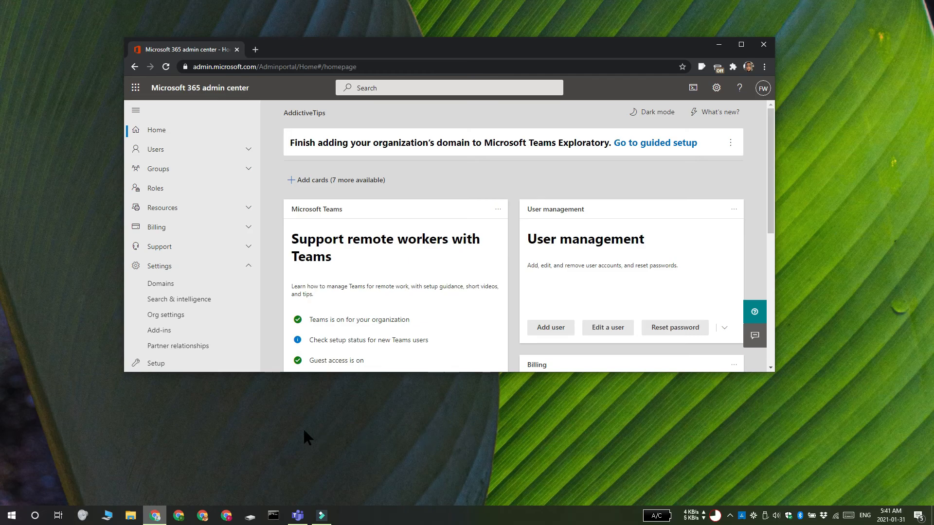
Step: From Users > Active users, select the Teams user and manage their product licenses
{"action": "left_click", "coordinate": [156, 149]}
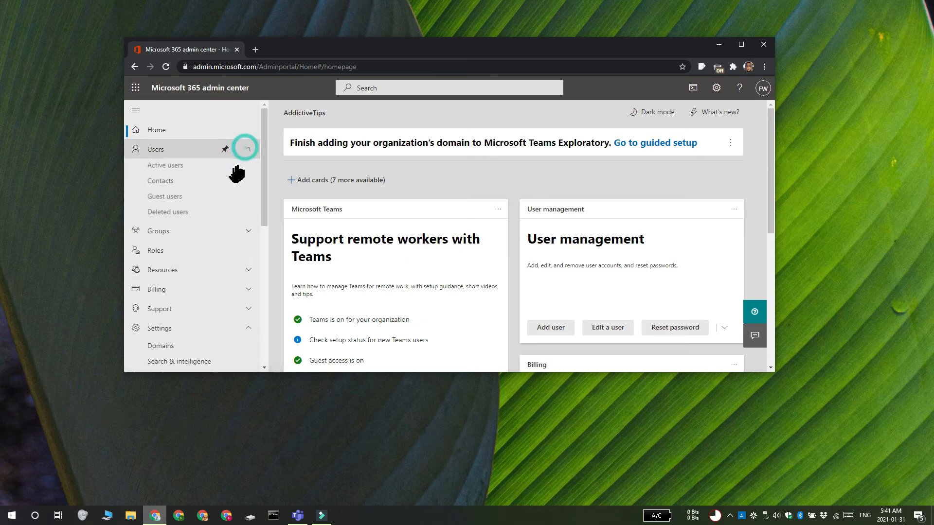
{"action": "left_click", "coordinate": [165, 167]}
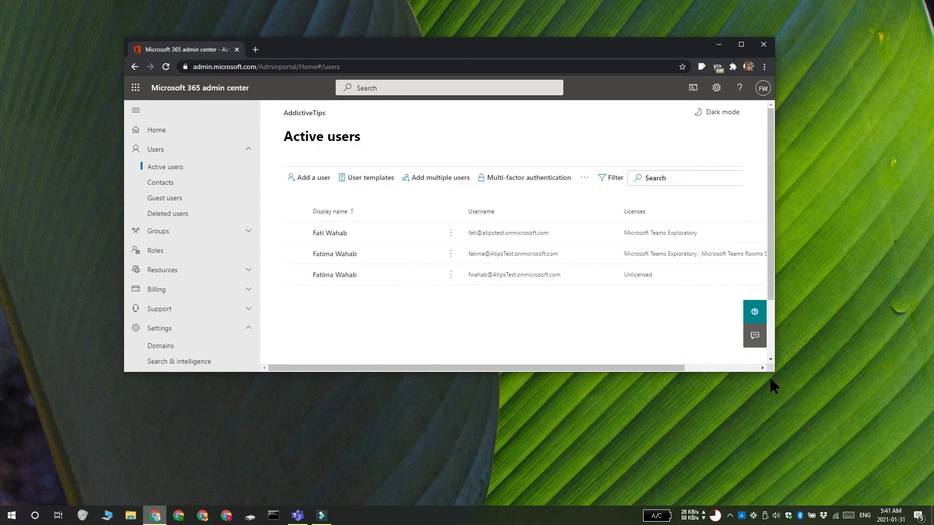
{"action": "mouse_move", "coordinate": [349, 267]}
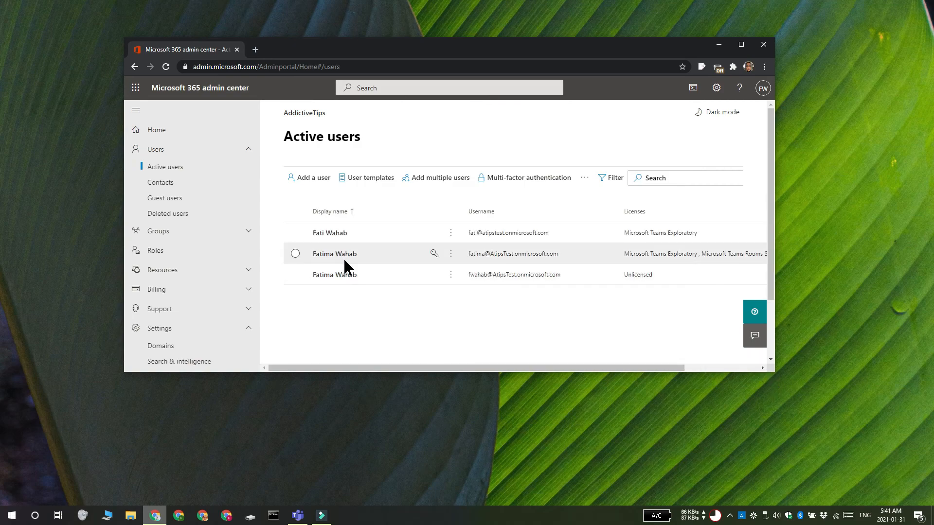
{"action": "mouse_move", "coordinate": [296, 257]}
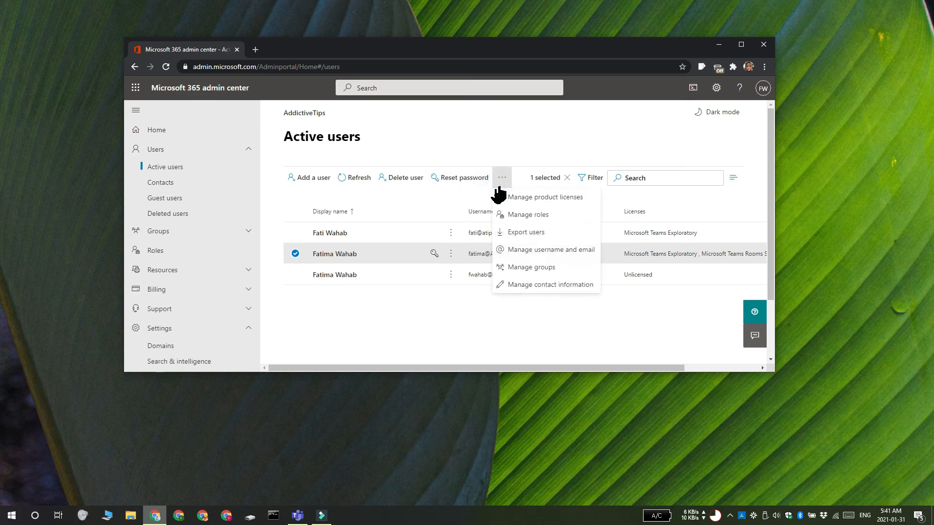
{"action": "left_click", "coordinate": [545, 196]}
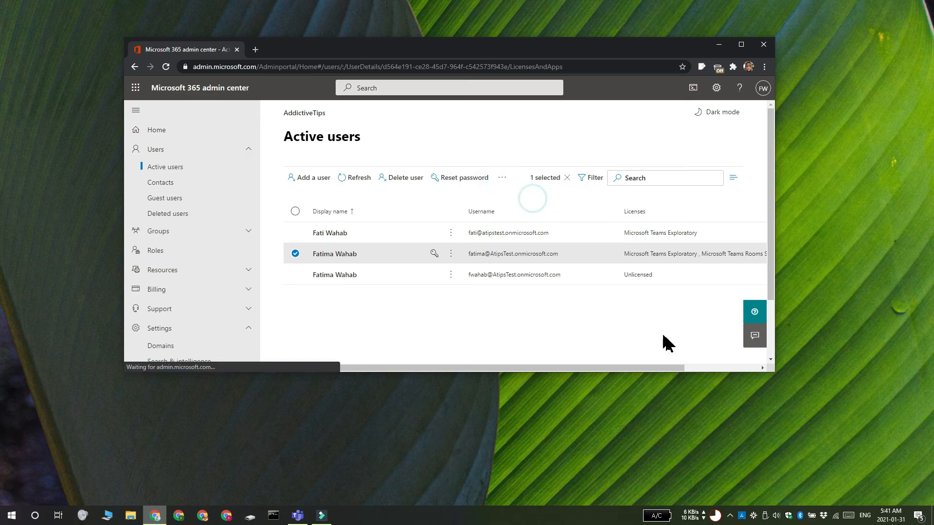
{"action": "left_click", "coordinate": [334, 253]}
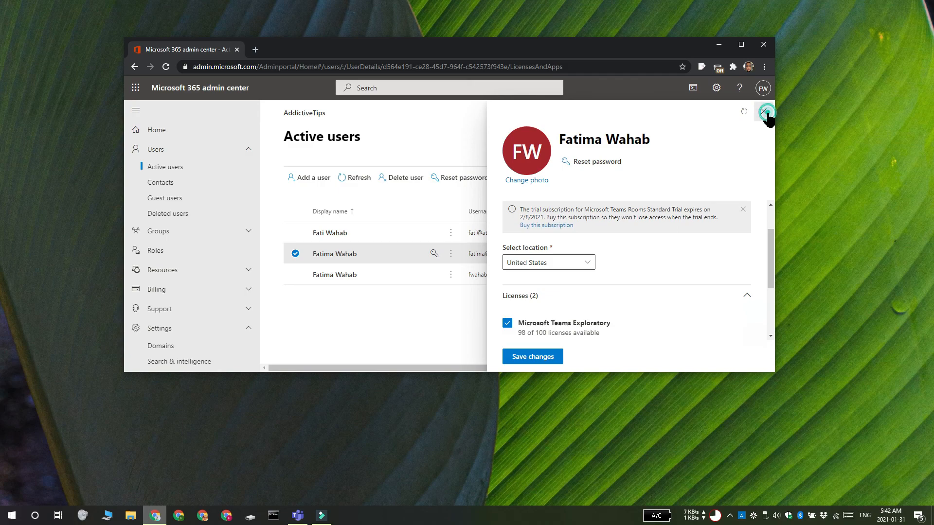
{"action": "left_click", "coordinate": [767, 112]}
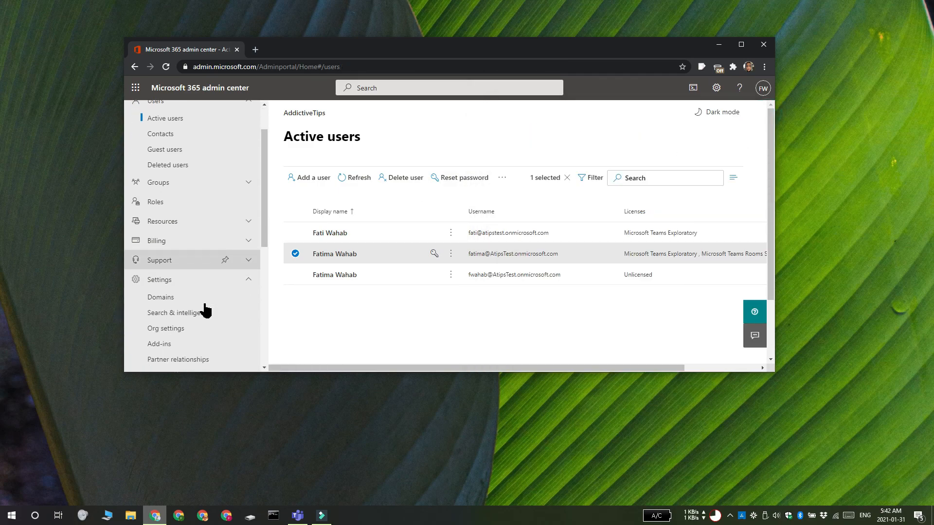
{"action": "mouse_move", "coordinate": [770, 378]}
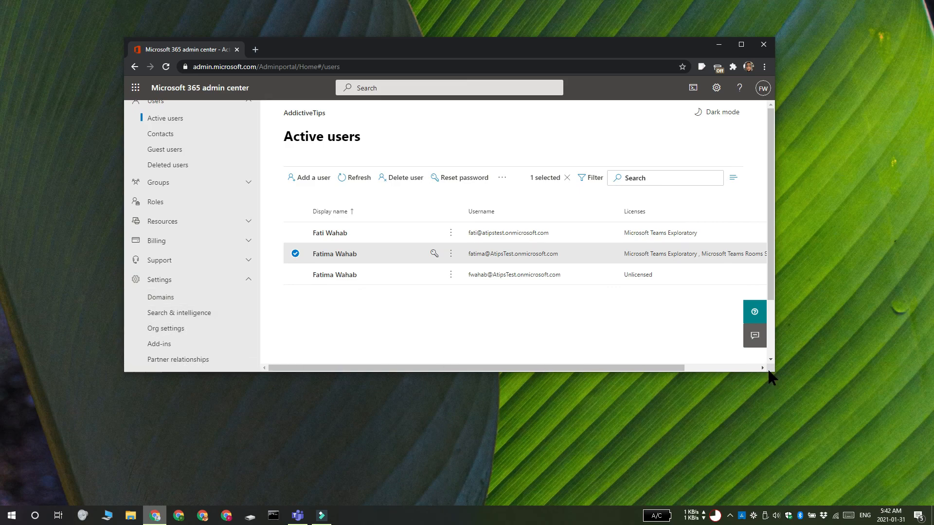
{"action": "left_click", "coordinate": [742, 44]}
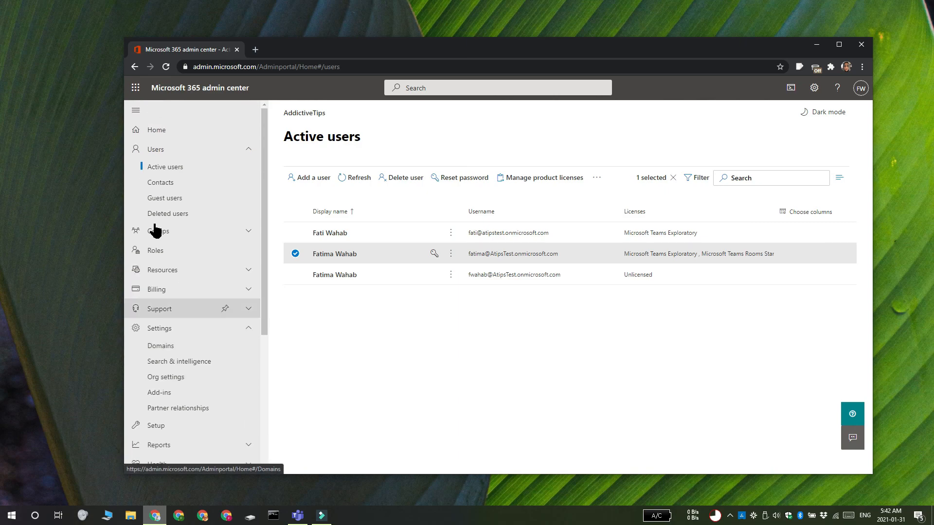
{"action": "mouse_move", "coordinate": [165, 376]}
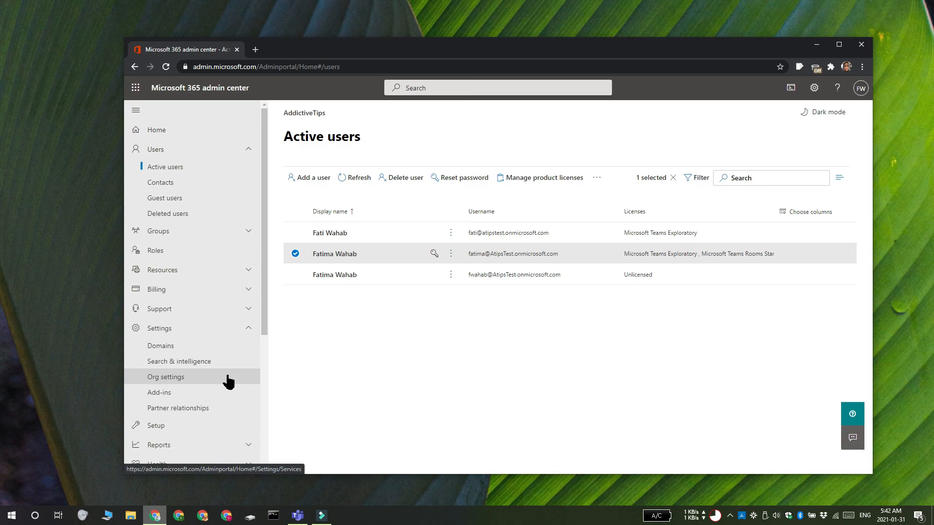
Step: Go to Settings > Org settings to list the organization's services
{"action": "left_click", "coordinate": [165, 376]}
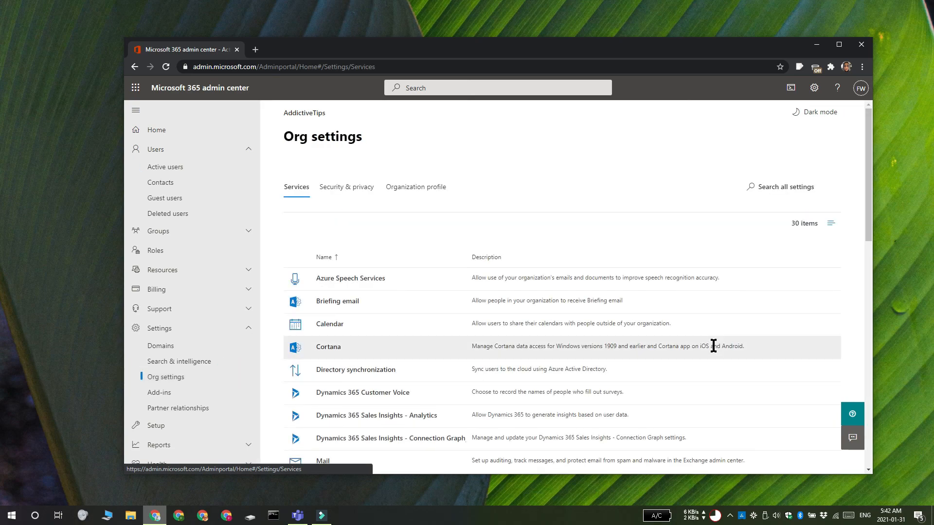
Step: In the Microsoft Teams service settings, enable 'Turn on Microsoft Teams for all users' and save
{"action": "scroll", "scroll_direction": "down", "scroll_amount": 3}
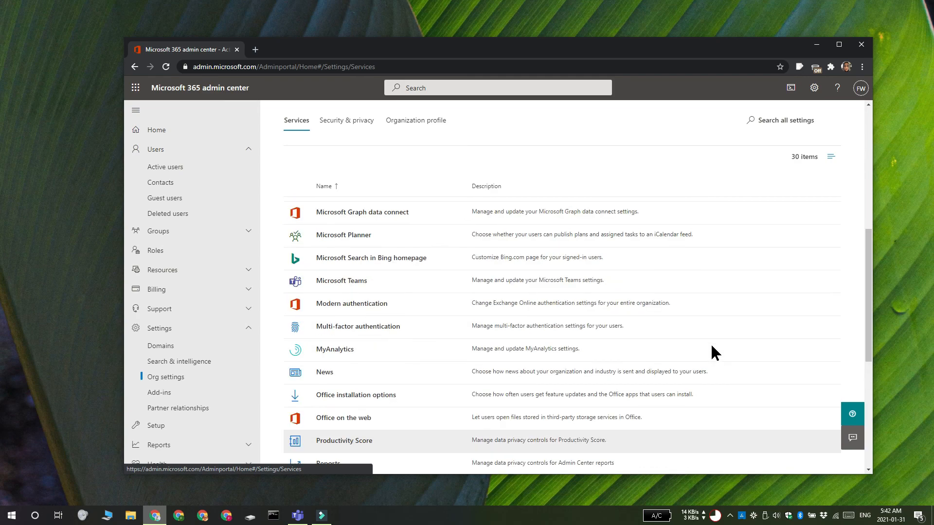
{"action": "mouse_move", "coordinate": [364, 289]}
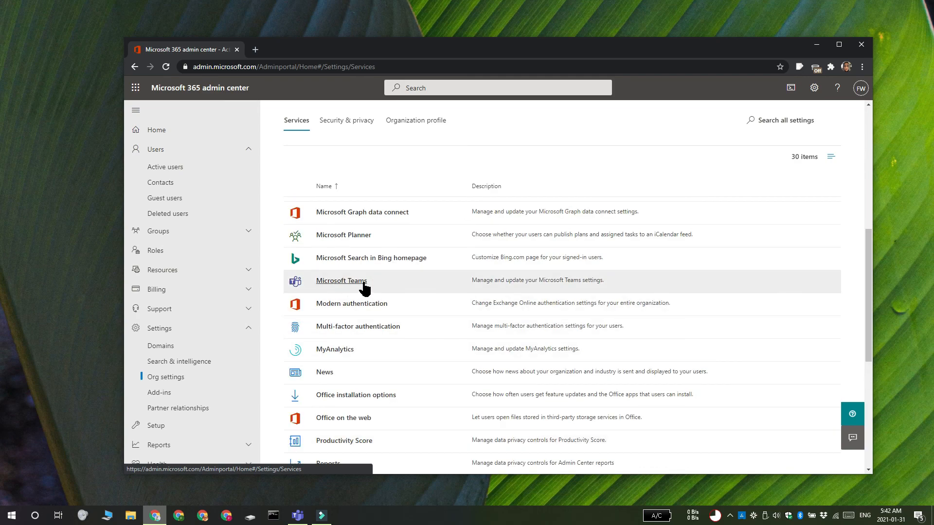
{"action": "left_click", "coordinate": [342, 280]}
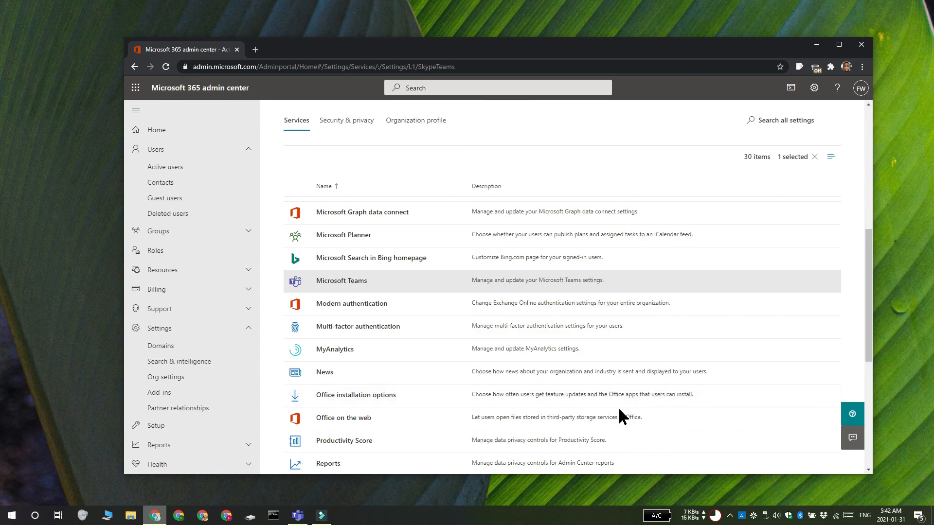
{"action": "left_click", "coordinate": [341, 281]}
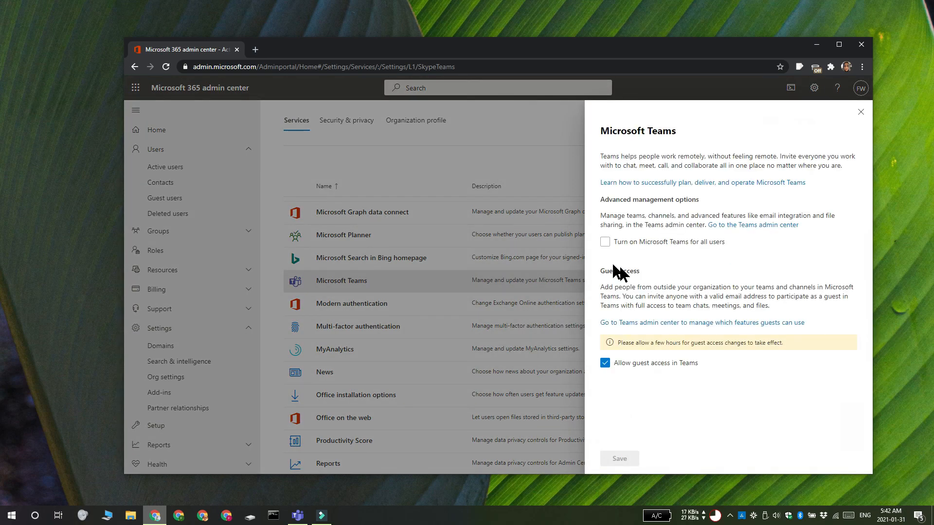
{"action": "left_click", "coordinate": [604, 242]}
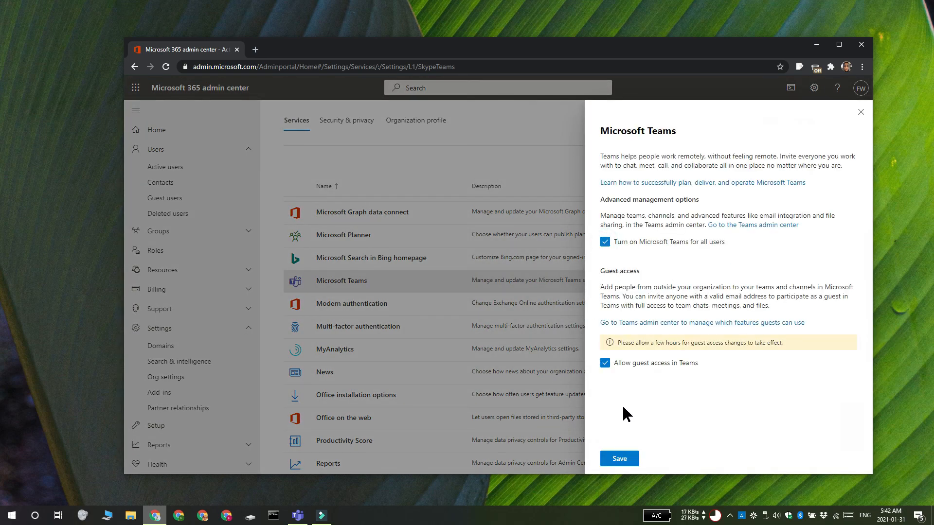
{"action": "left_click", "coordinate": [618, 458]}
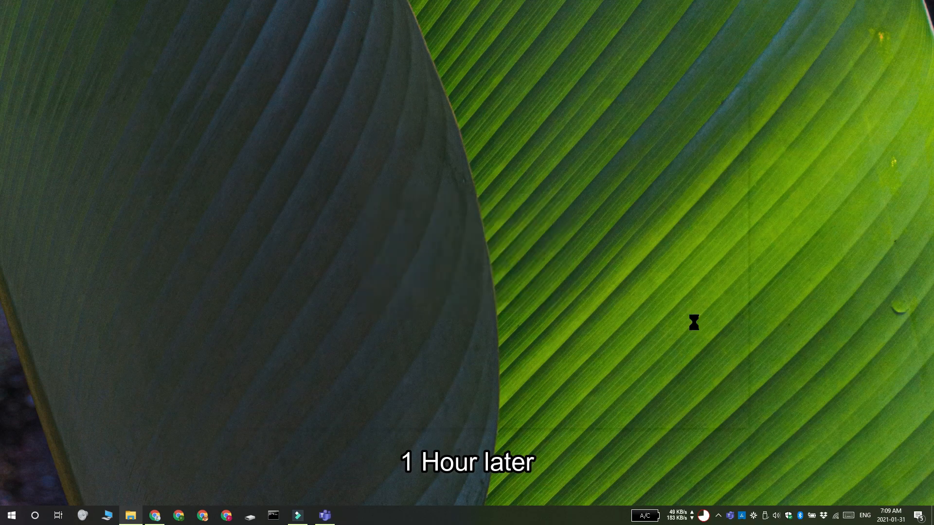
Step: Relaunch the Teams desktop app so it loads normally
{"action": "left_click", "coordinate": [323, 516]}
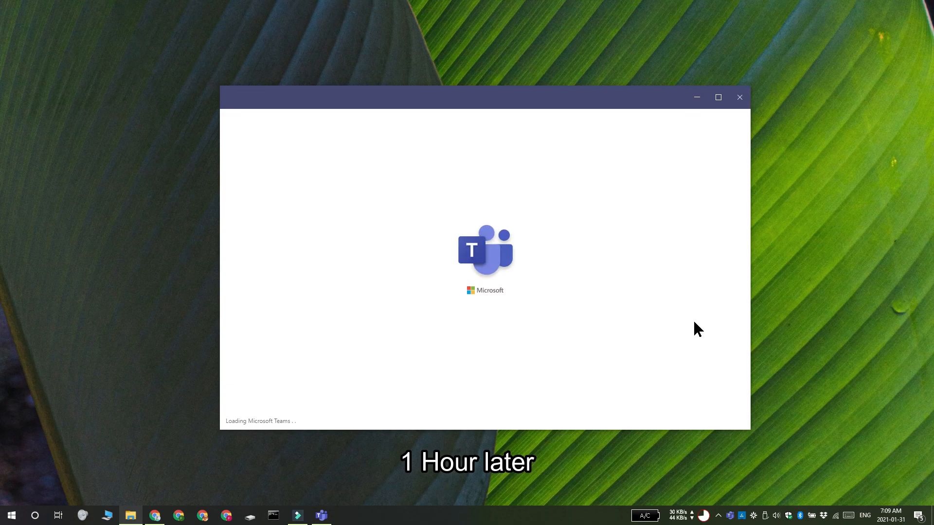